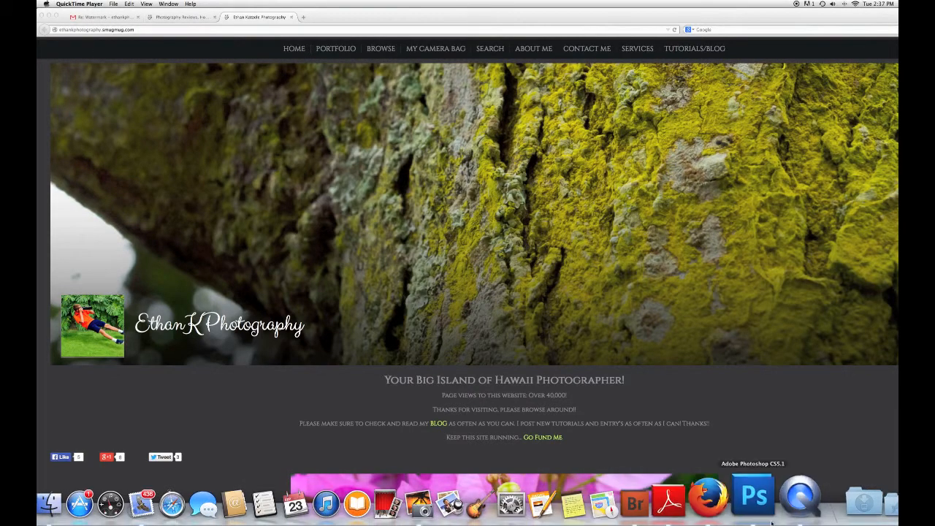
# Bring Photoshop to the front and reach its file commands
pyautogui.click(753, 500)
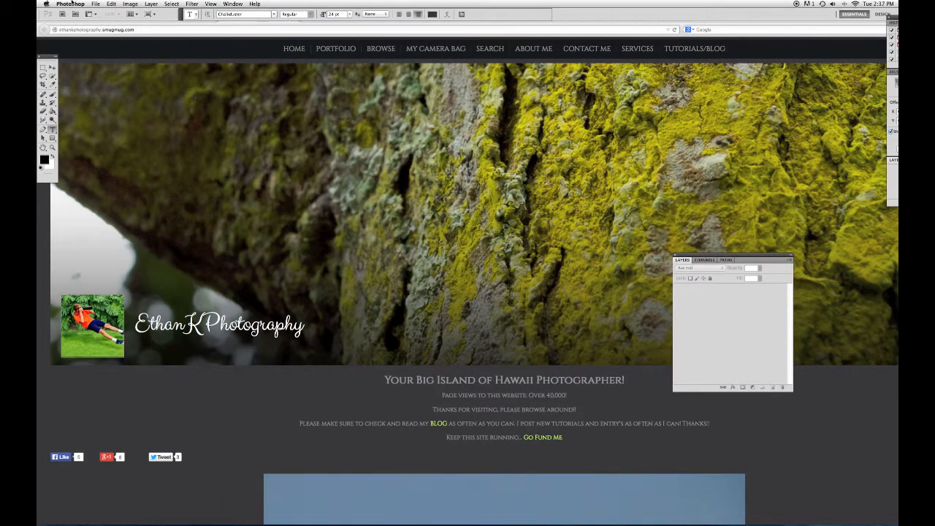
pyautogui.click(96, 3)
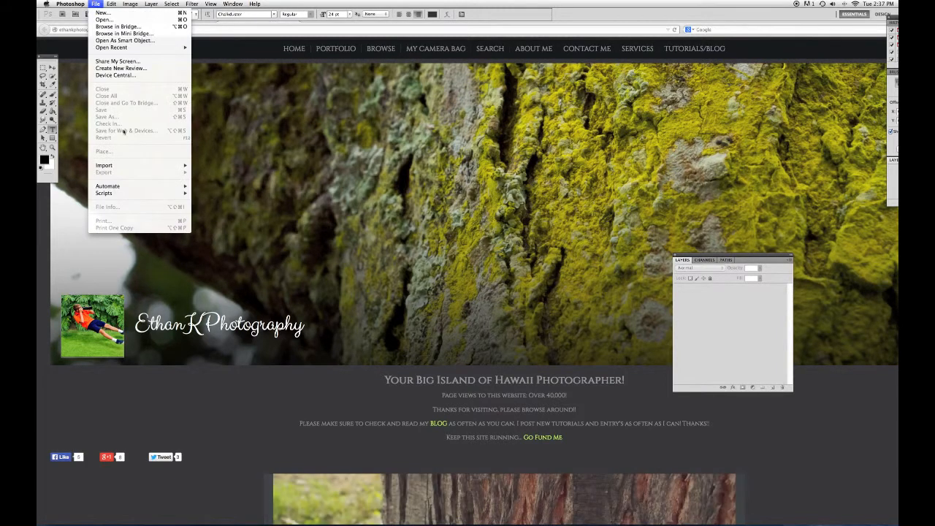
pyautogui.moveTo(102, 11)
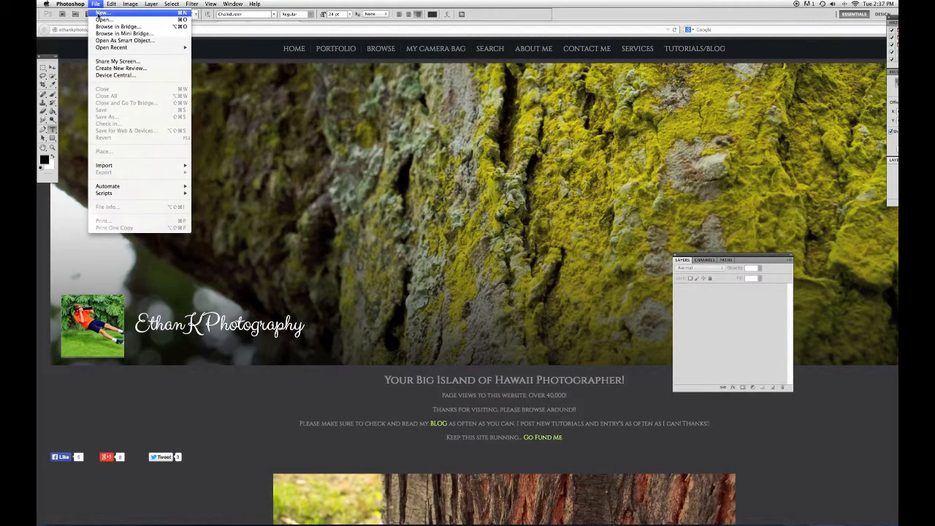
# Create a new document named 'Watermark' with Transparent background contents
pyautogui.click(102, 12)
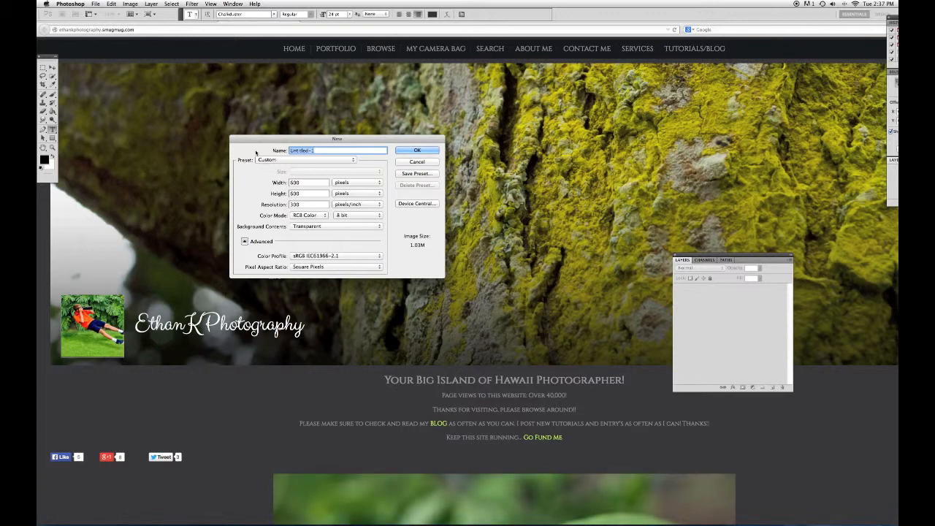
pyautogui.write('Watermark')
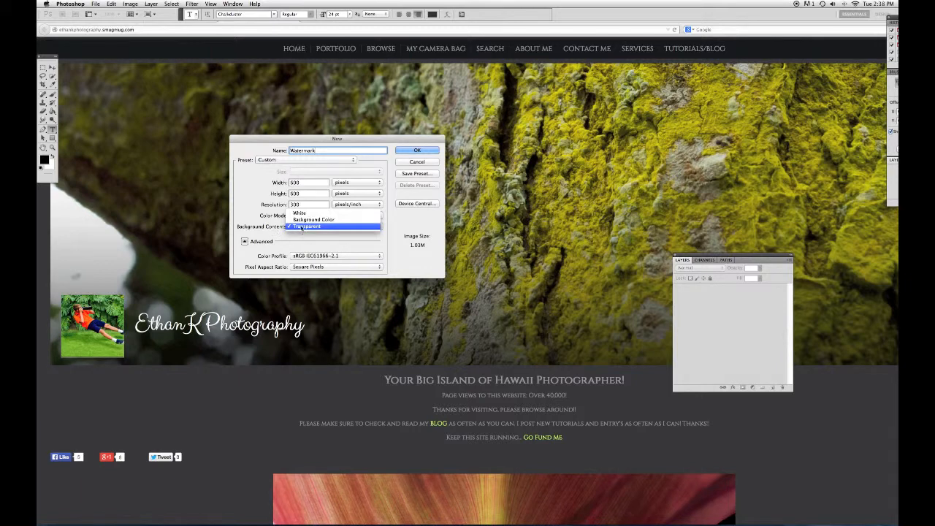
pyautogui.click(305, 225)
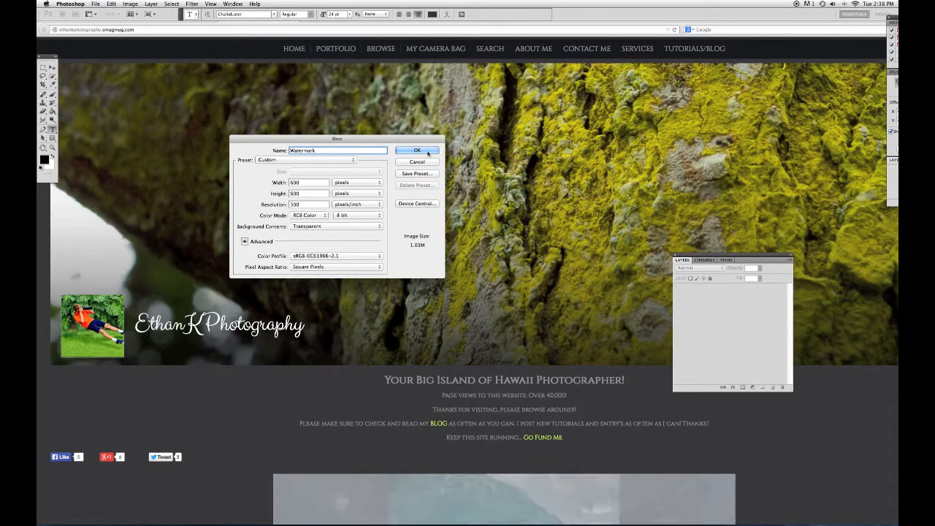
pyautogui.click(418, 150)
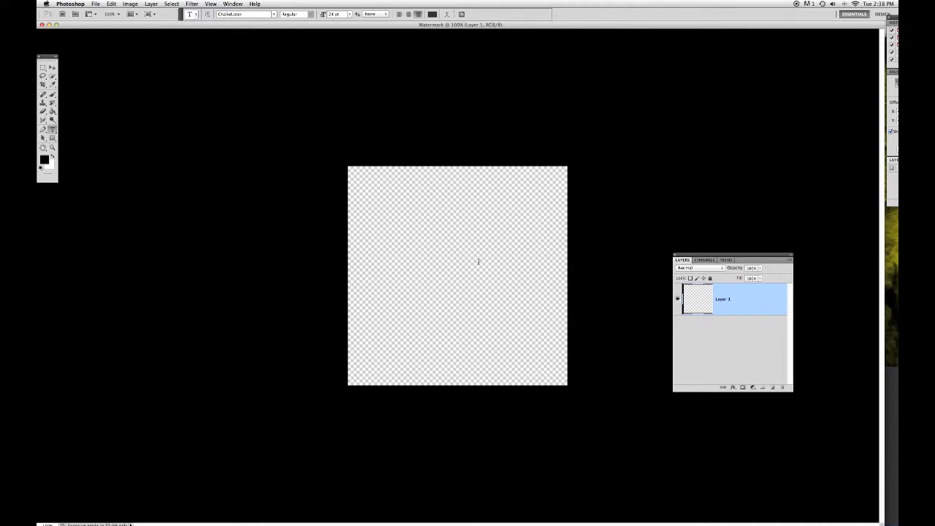
# Write 'Ethank' as a text layer across the middle of the canvas
pyautogui.write('E')
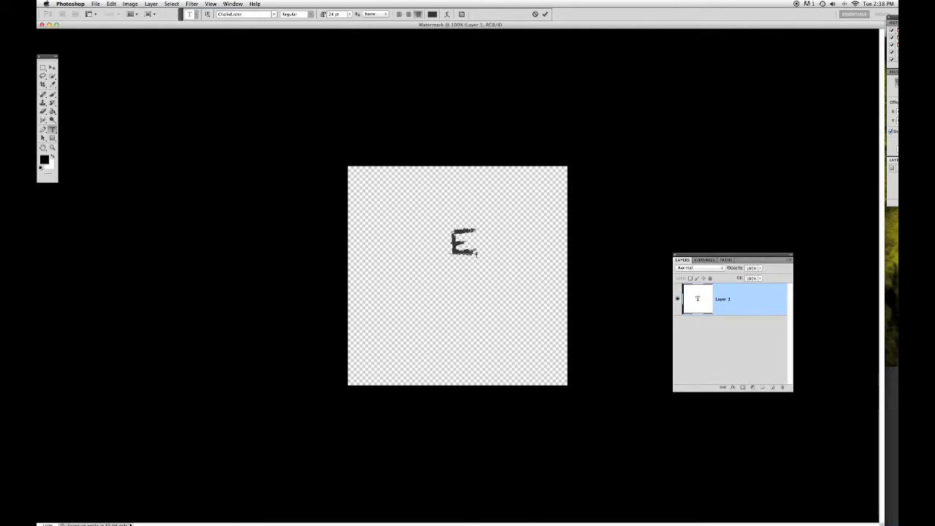
pyautogui.write('thank')
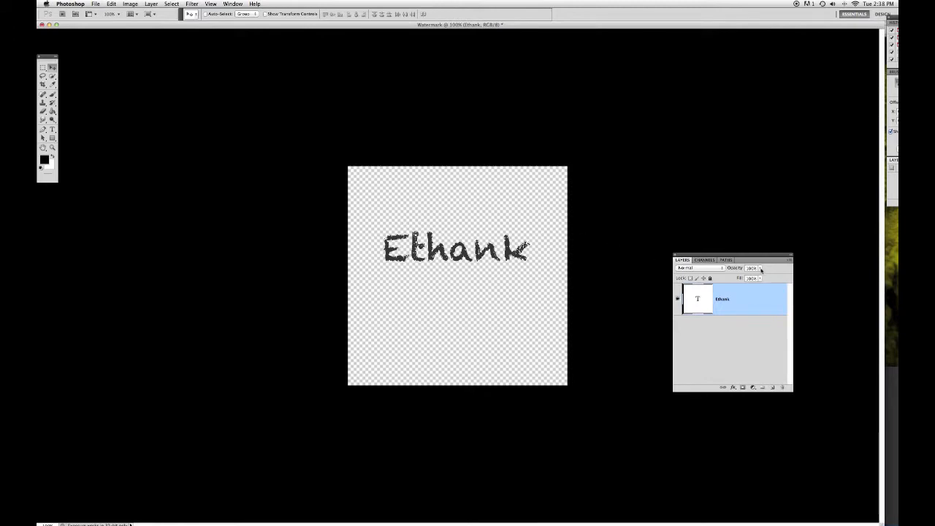
pyautogui.moveTo(760, 270)
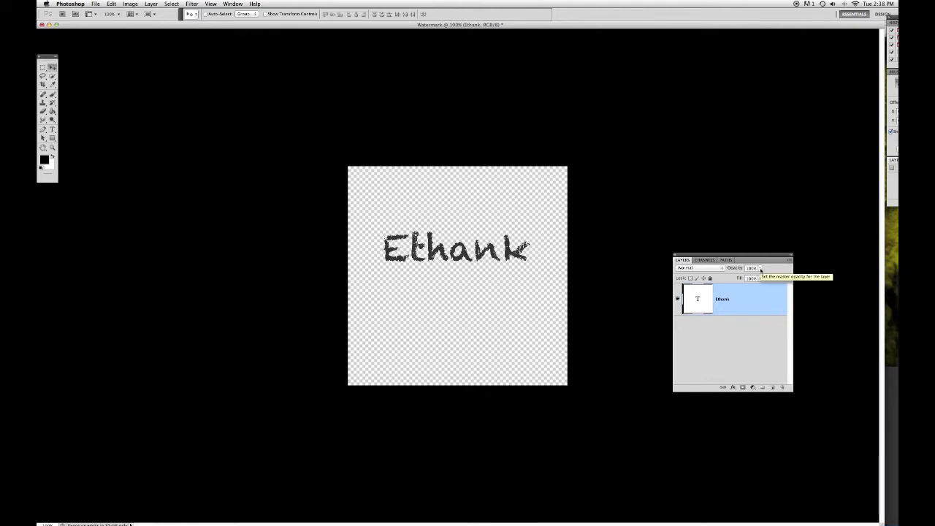
# Reduce the Ethank text layer's opacity until the lettering reads as translucent grey
pyautogui.click(759, 269)
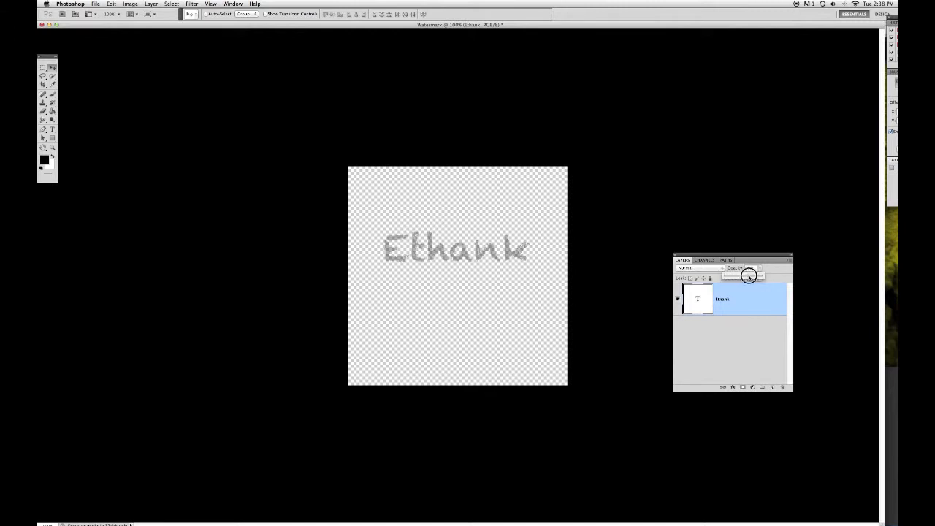
pyautogui.moveTo(738, 276); pyautogui.dragTo(752, 276)
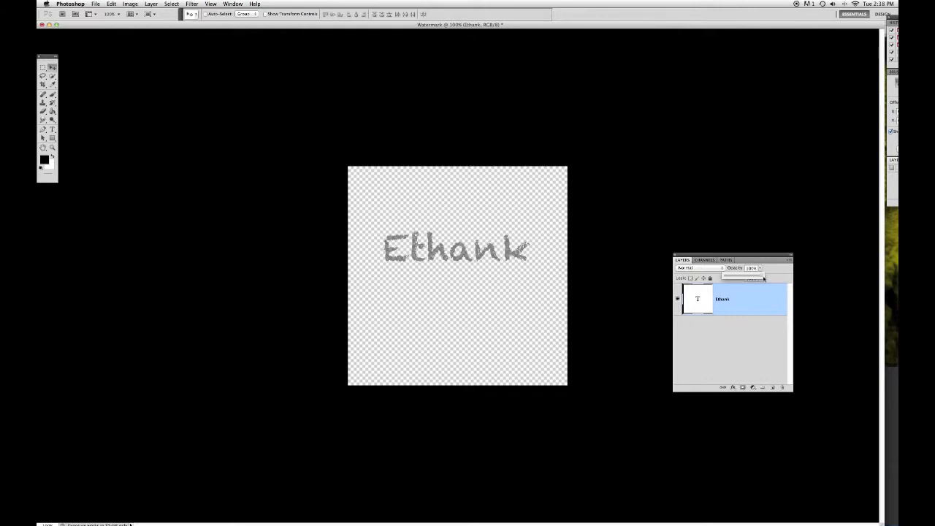
pyautogui.moveTo(730, 278); pyautogui.dragTo(759, 278)
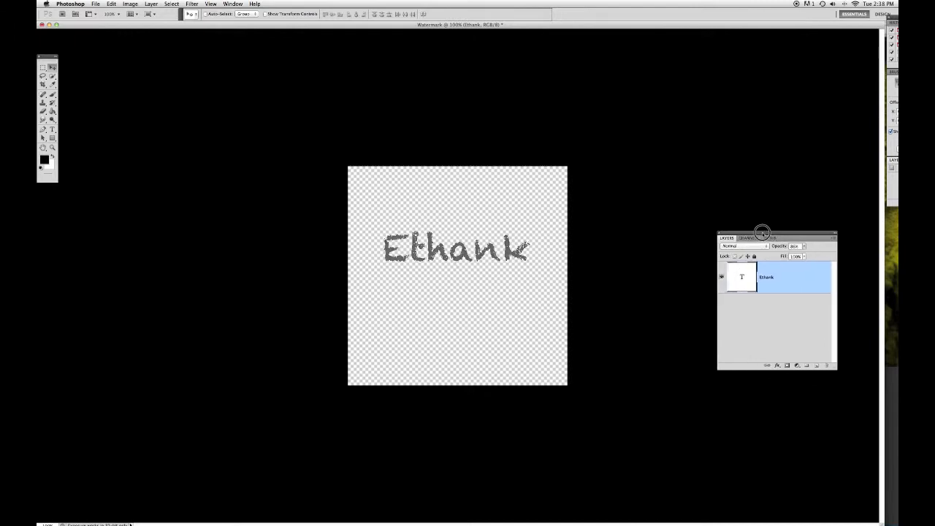
# Reach the Place command to bring an image into the Watermark document
pyautogui.click(95, 4)
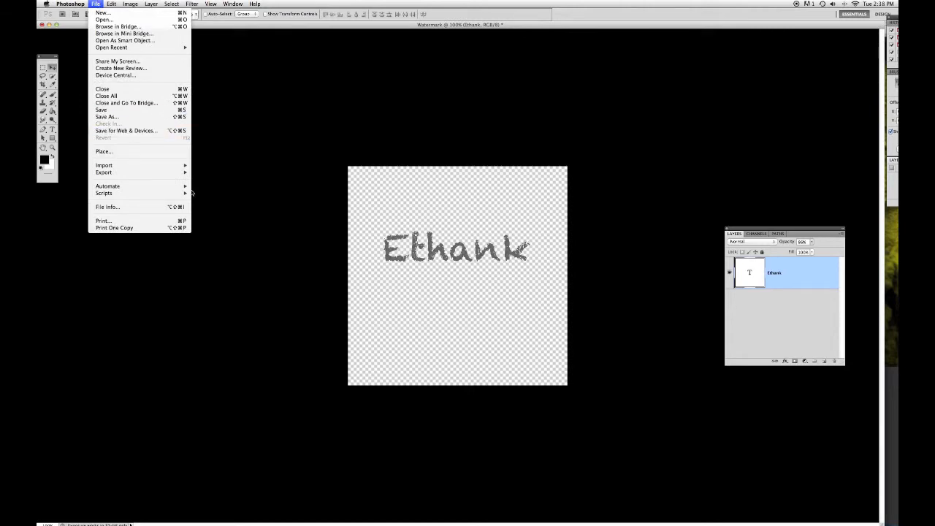
pyautogui.moveTo(339, 250)
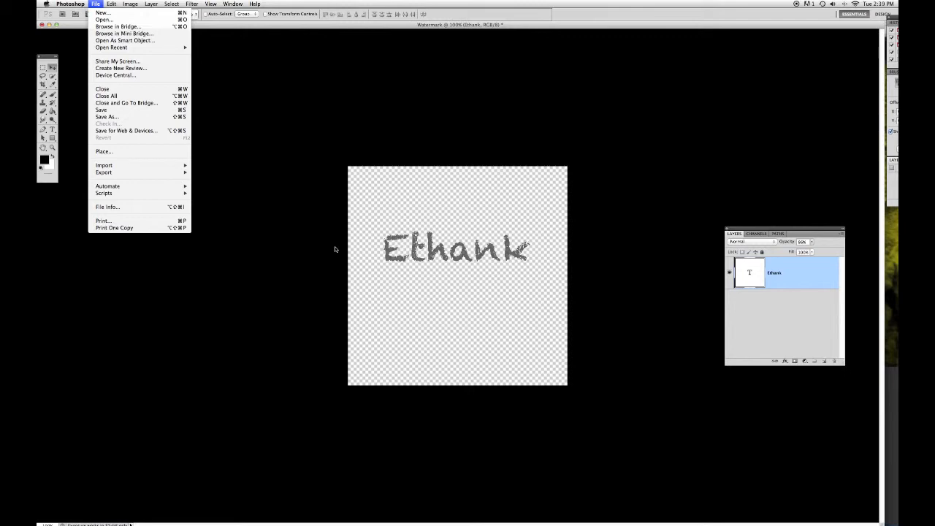
pyautogui.moveTo(336, 248)
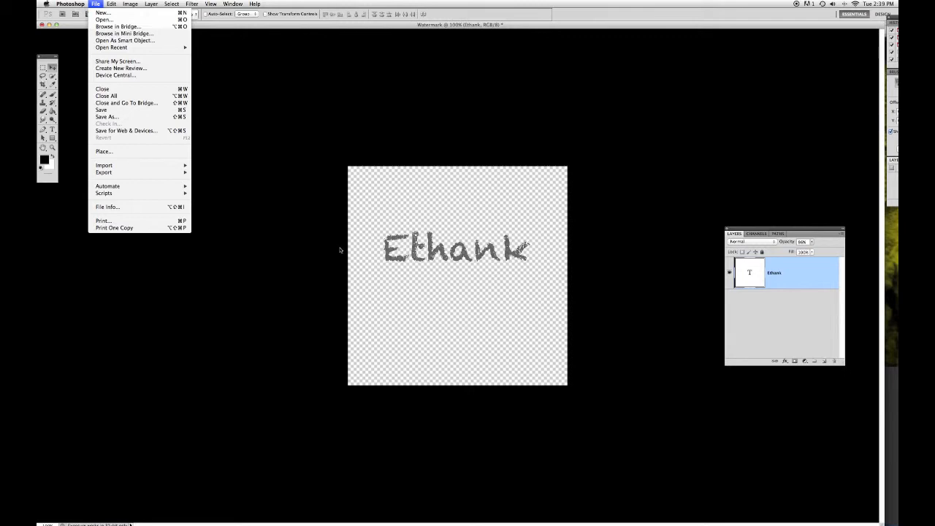
pyautogui.moveTo(219, 199)
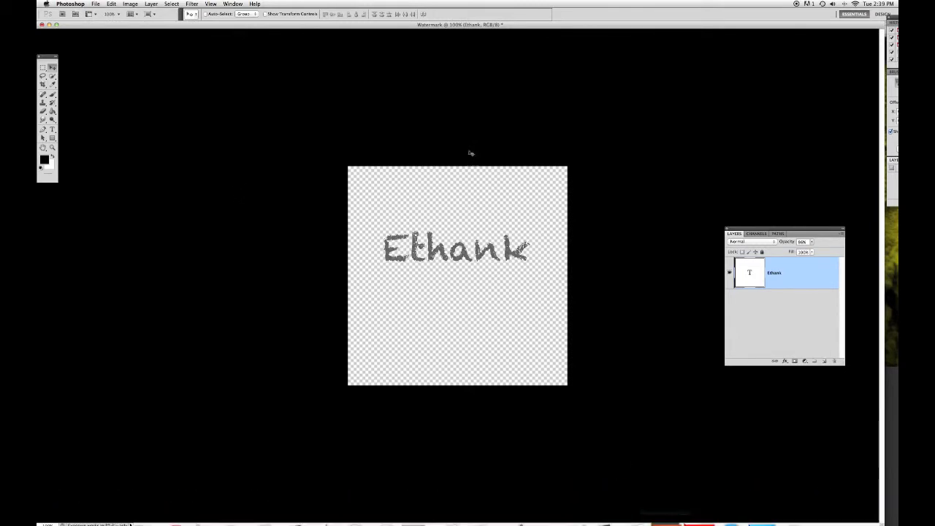
pyautogui.click(96, 4)
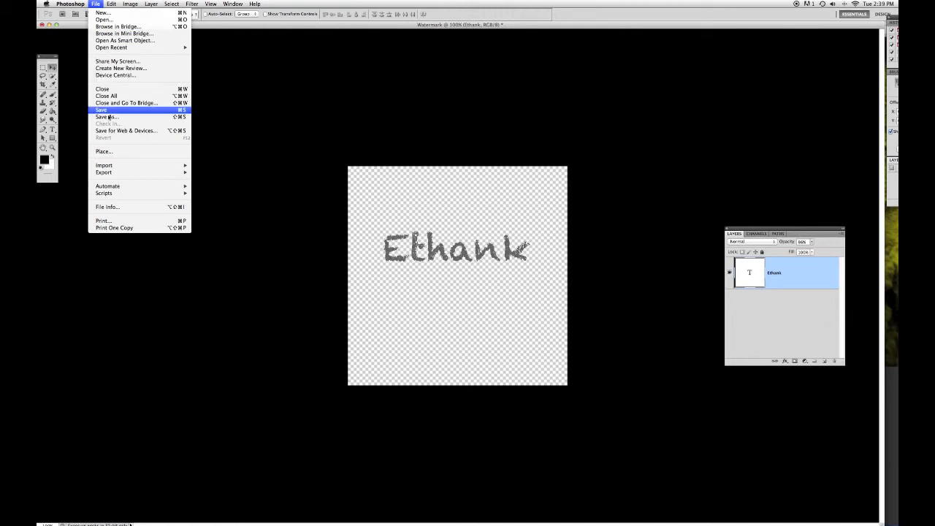
pyautogui.moveTo(105, 97)
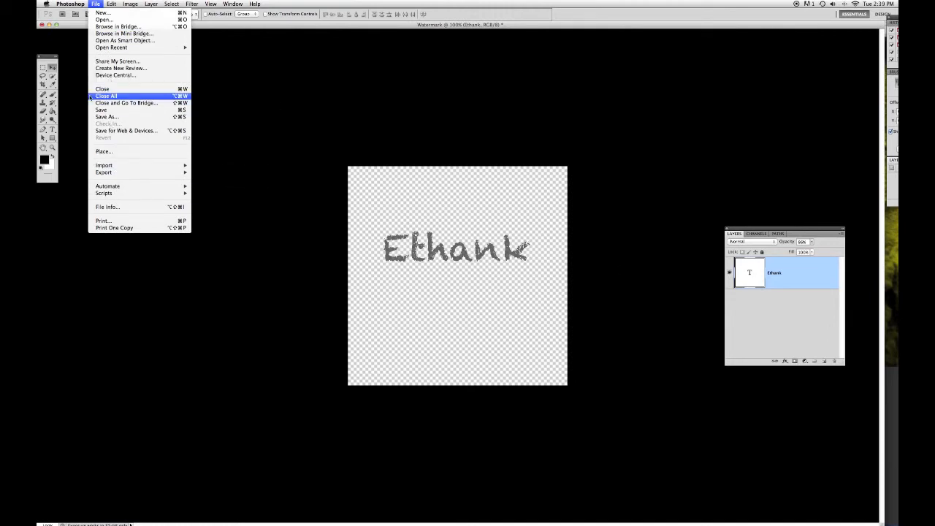
pyautogui.moveTo(123, 86)
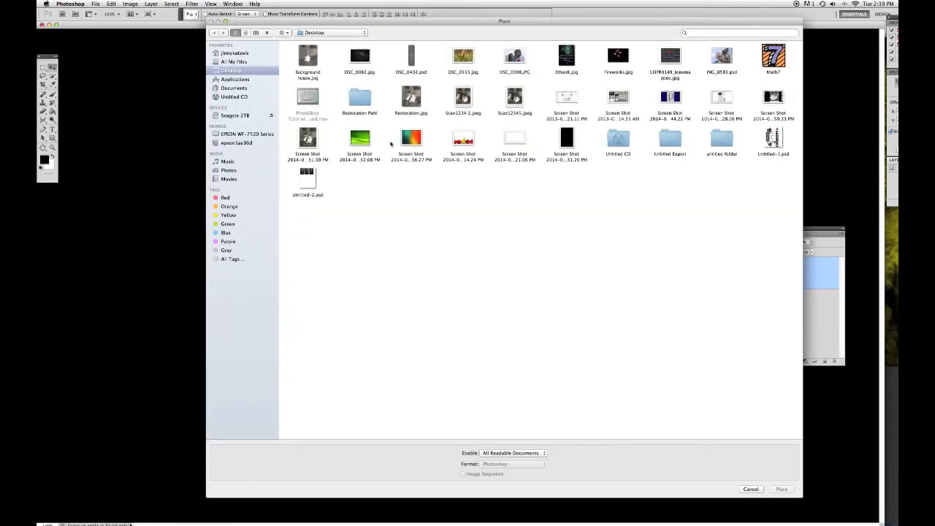
# Place the flower bud photo from the Desktop as a layer beneath the Ethank text
pyautogui.click(463, 58)
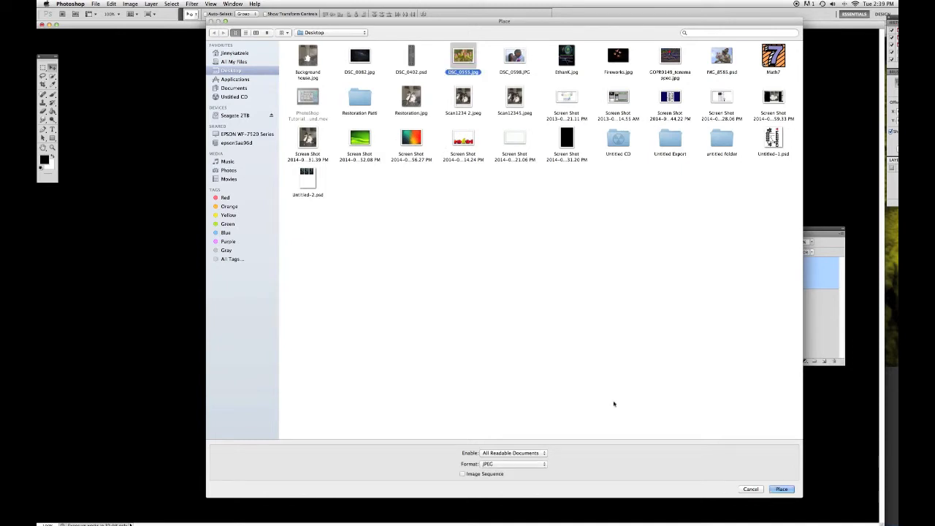
pyautogui.click(780, 488)
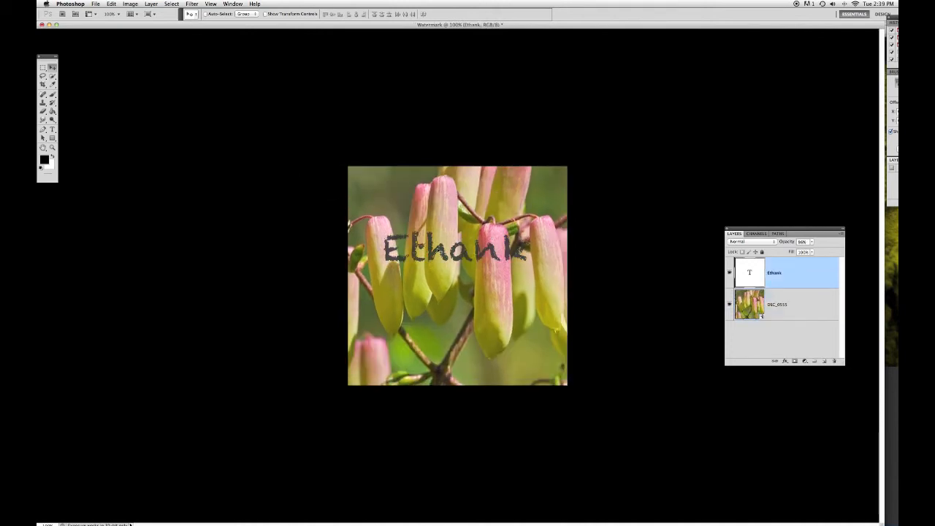
# Move the Ethank watermark down near the bottom of the flower photo
pyautogui.moveTo(456, 251); pyautogui.dragTo(469, 177)
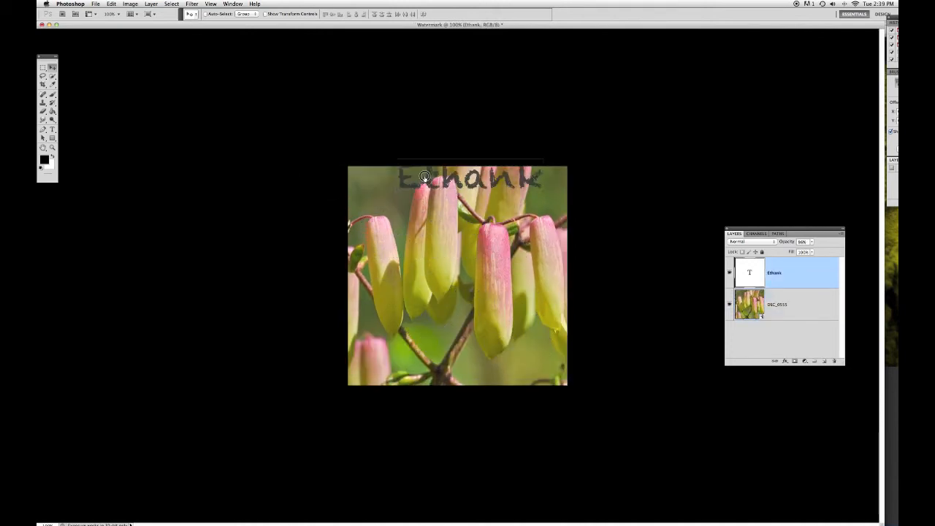
pyautogui.moveTo(456, 175); pyautogui.dragTo(450, 270)
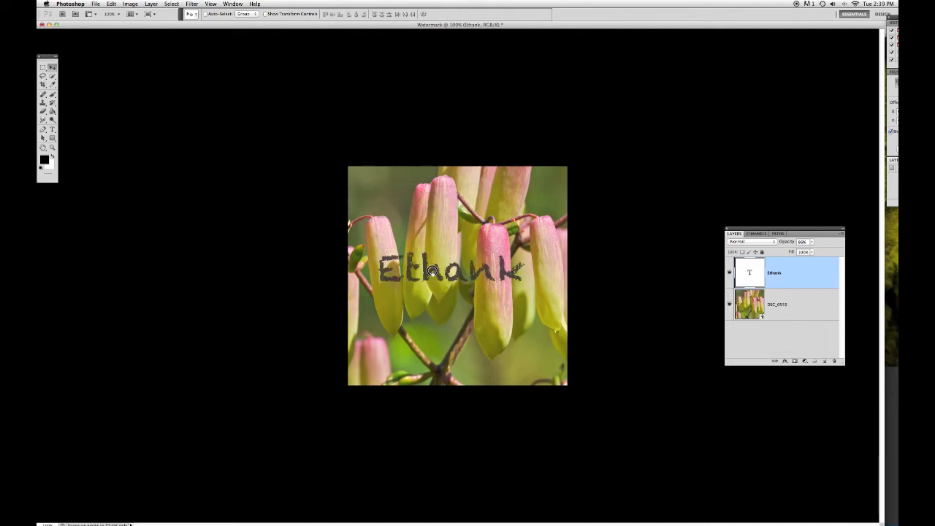
pyautogui.moveTo(453, 275); pyautogui.dragTo(485, 358)
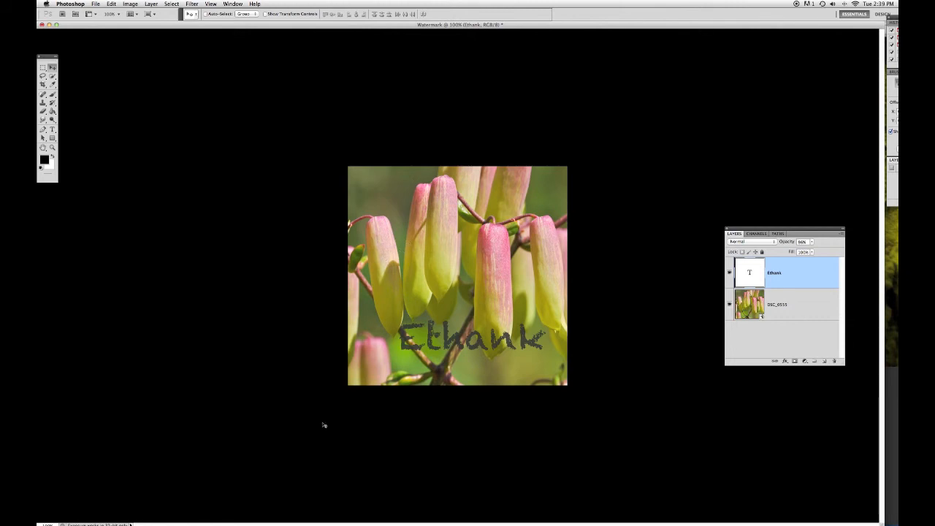
pyautogui.moveTo(364, 301)
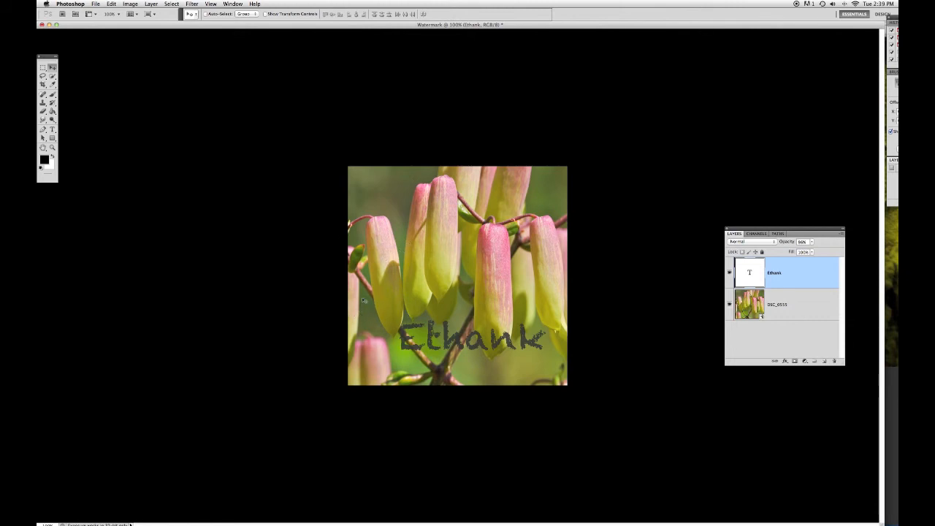